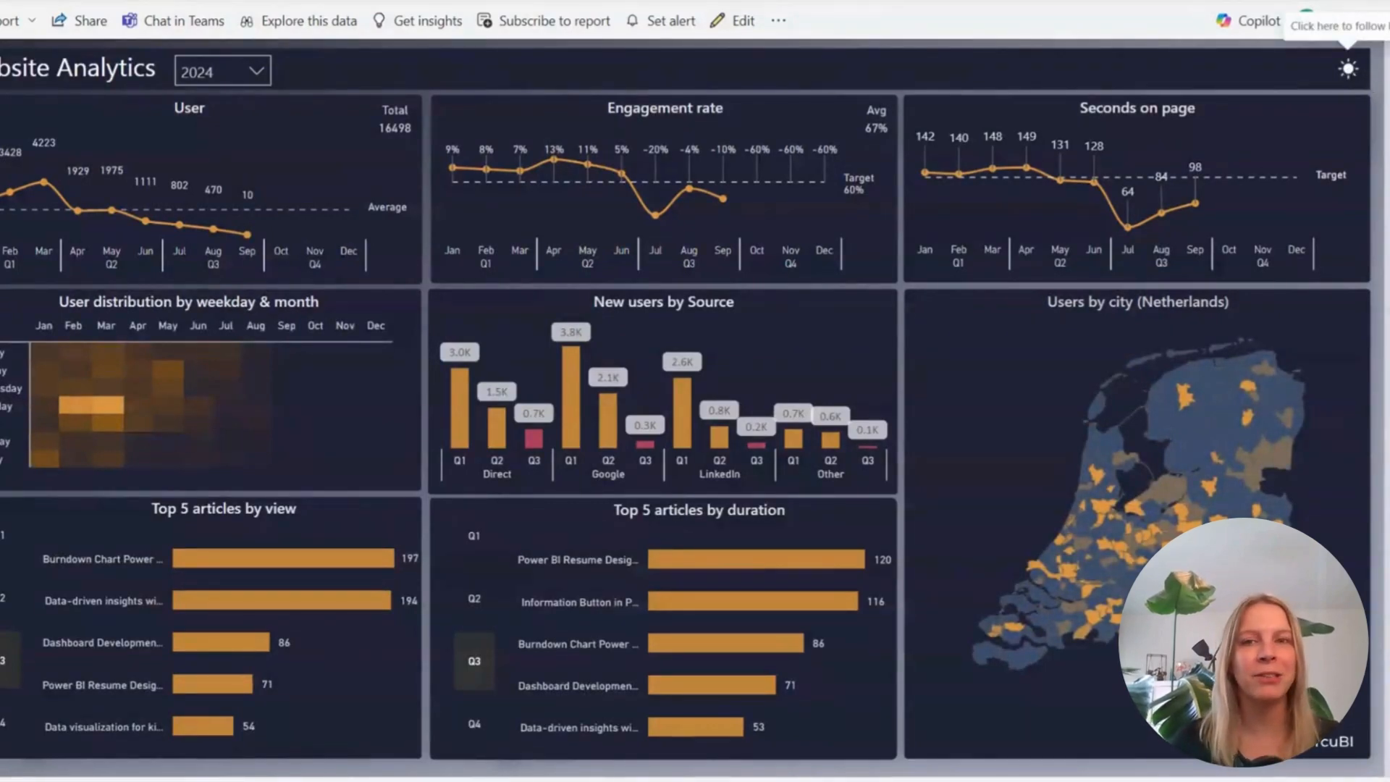
# Step: Follow the sun icon's link to reach the page holding the moon and sun images
pyautogui.click(1348, 70)
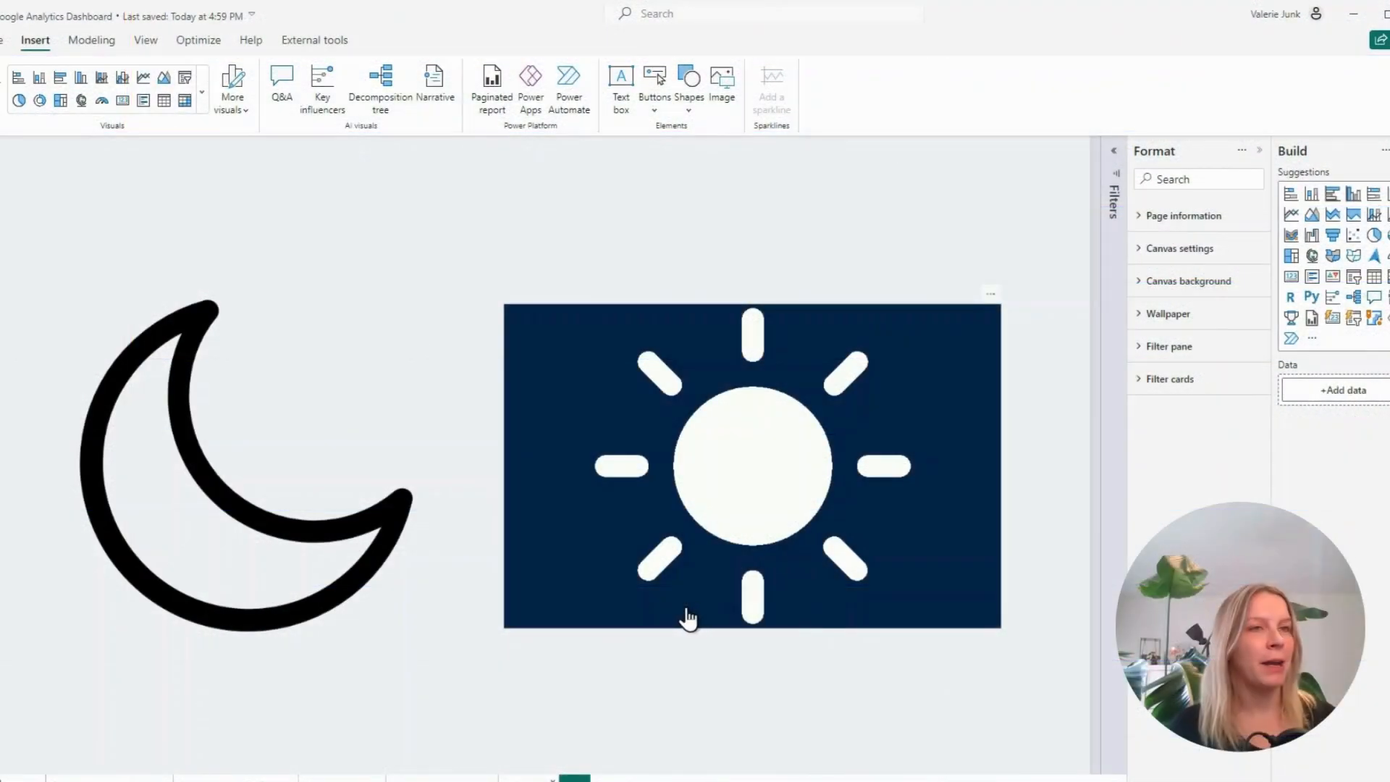
pyautogui.moveTo(262, 509)
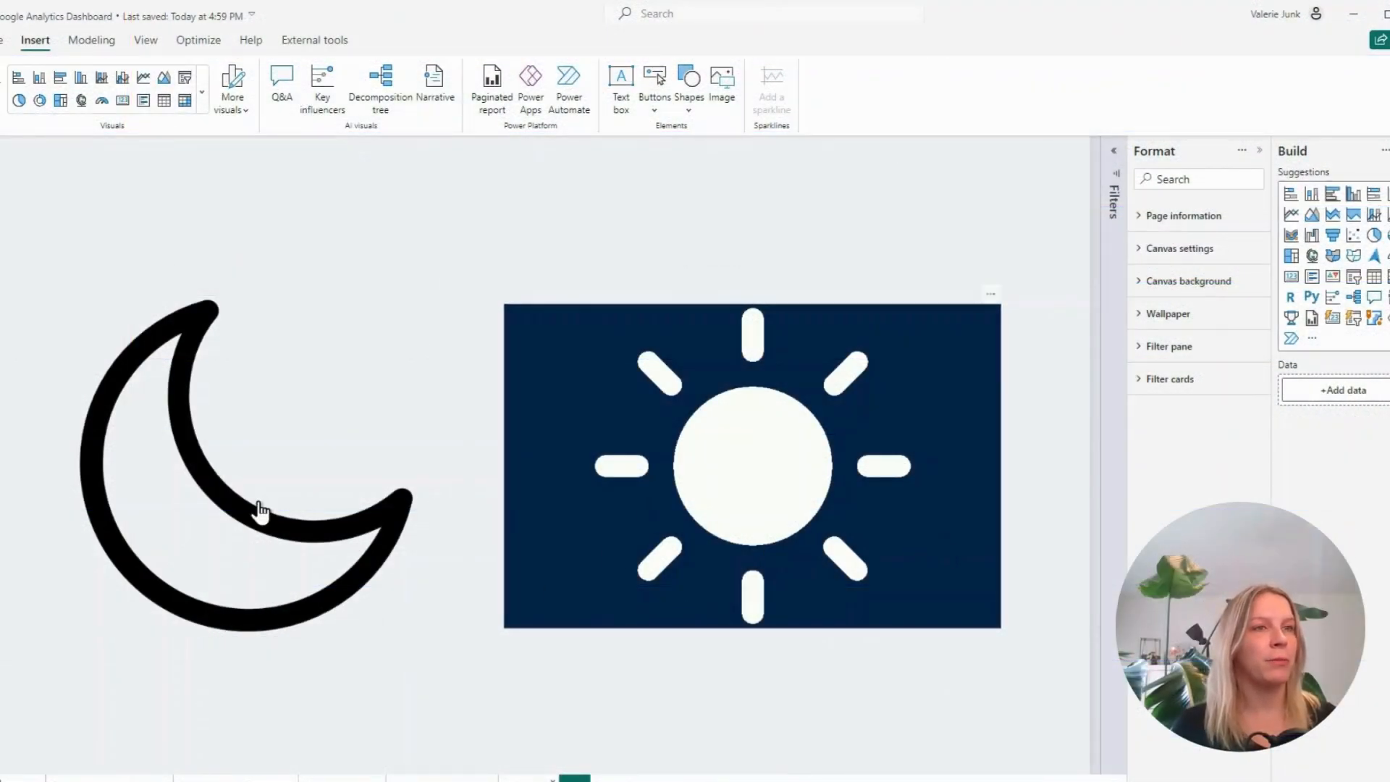
pyautogui.moveTo(673, 473)
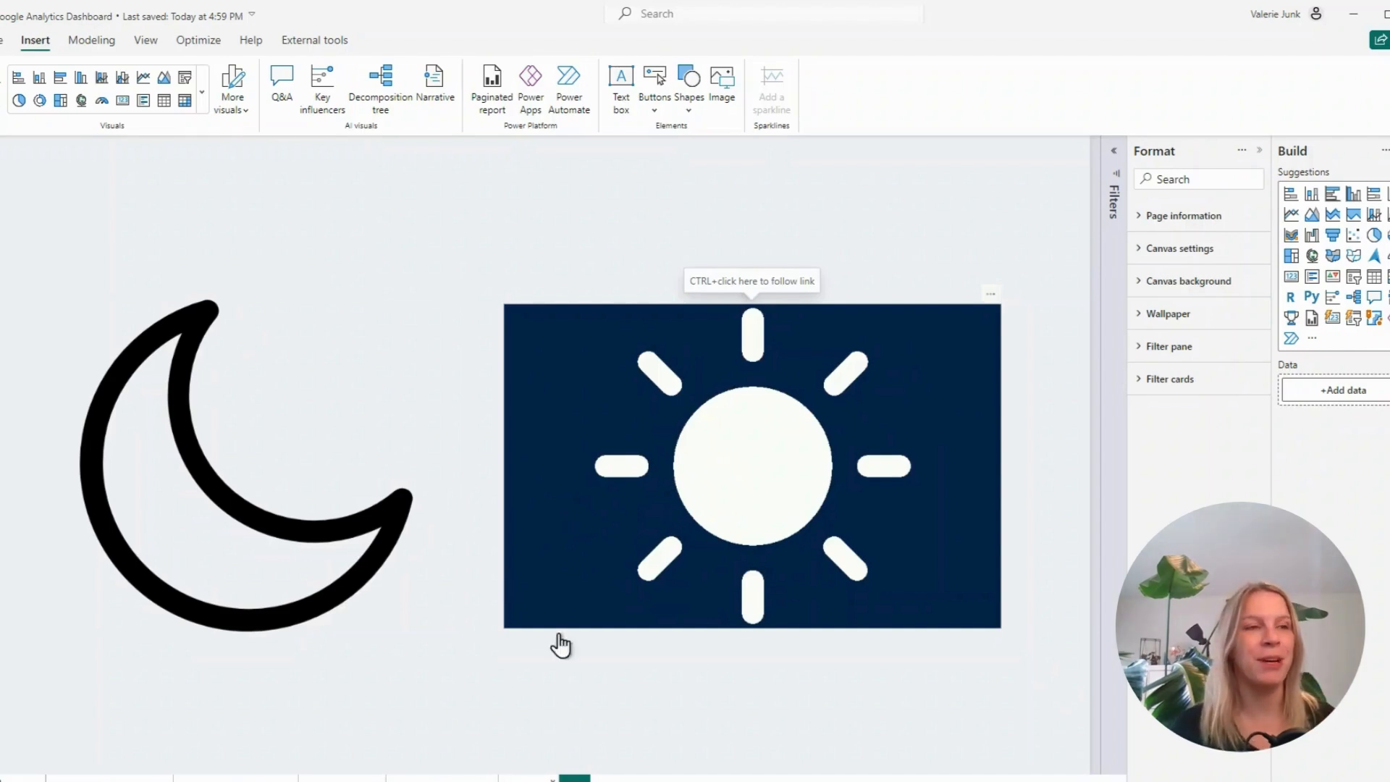
# Step: Follow the sun image's link to land on the light Website Analytics page
pyautogui.click(246, 465)
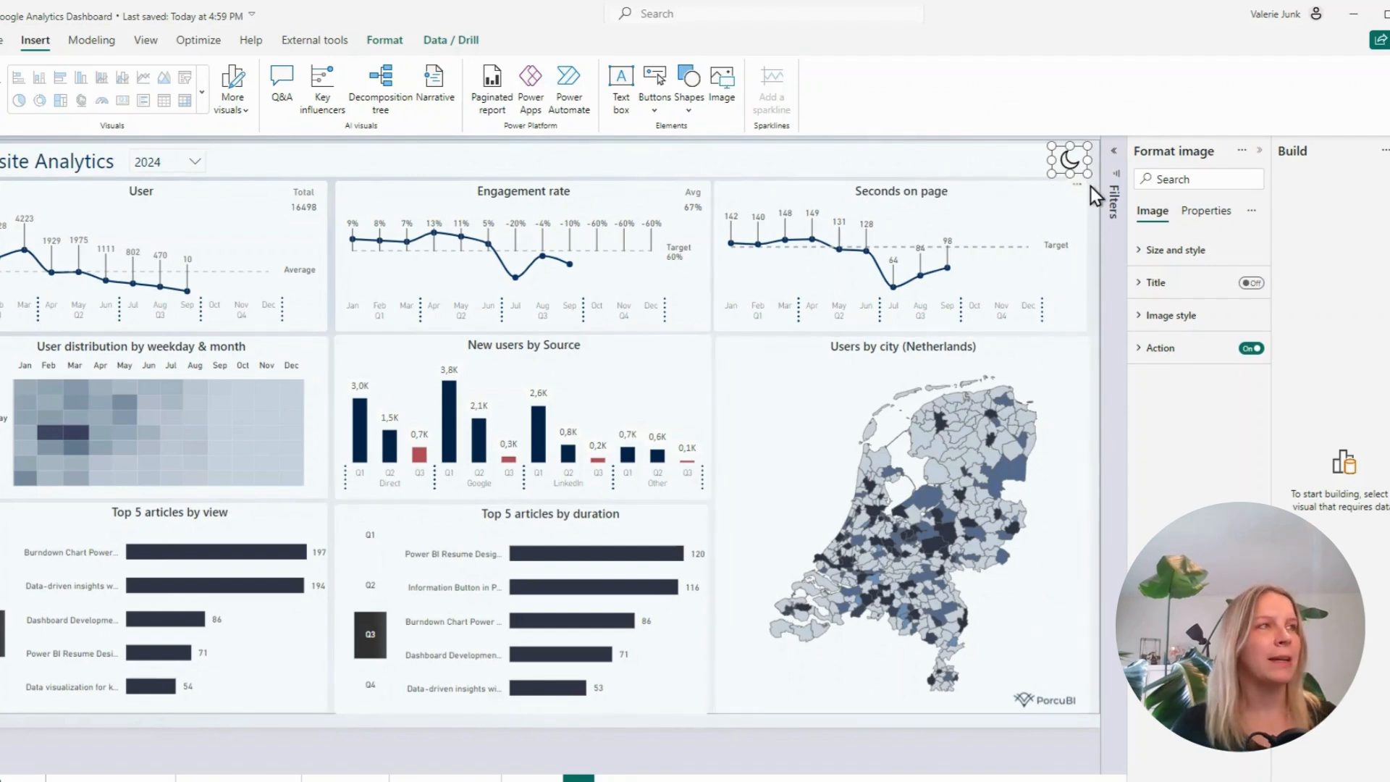
pyautogui.moveTo(1073, 173)
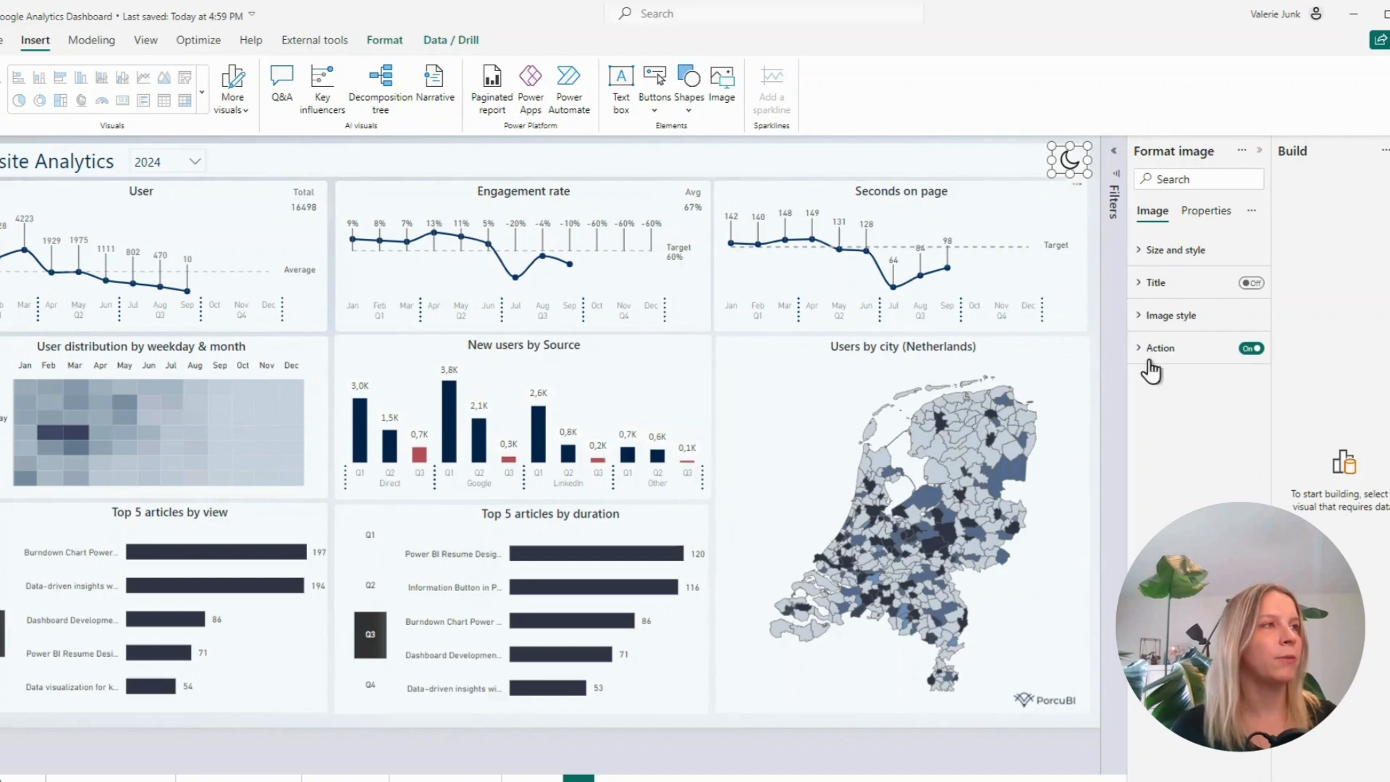
# Step: Verify the moon icon's action is Page navigation with the dark page as destination
pyautogui.click(1158, 347)
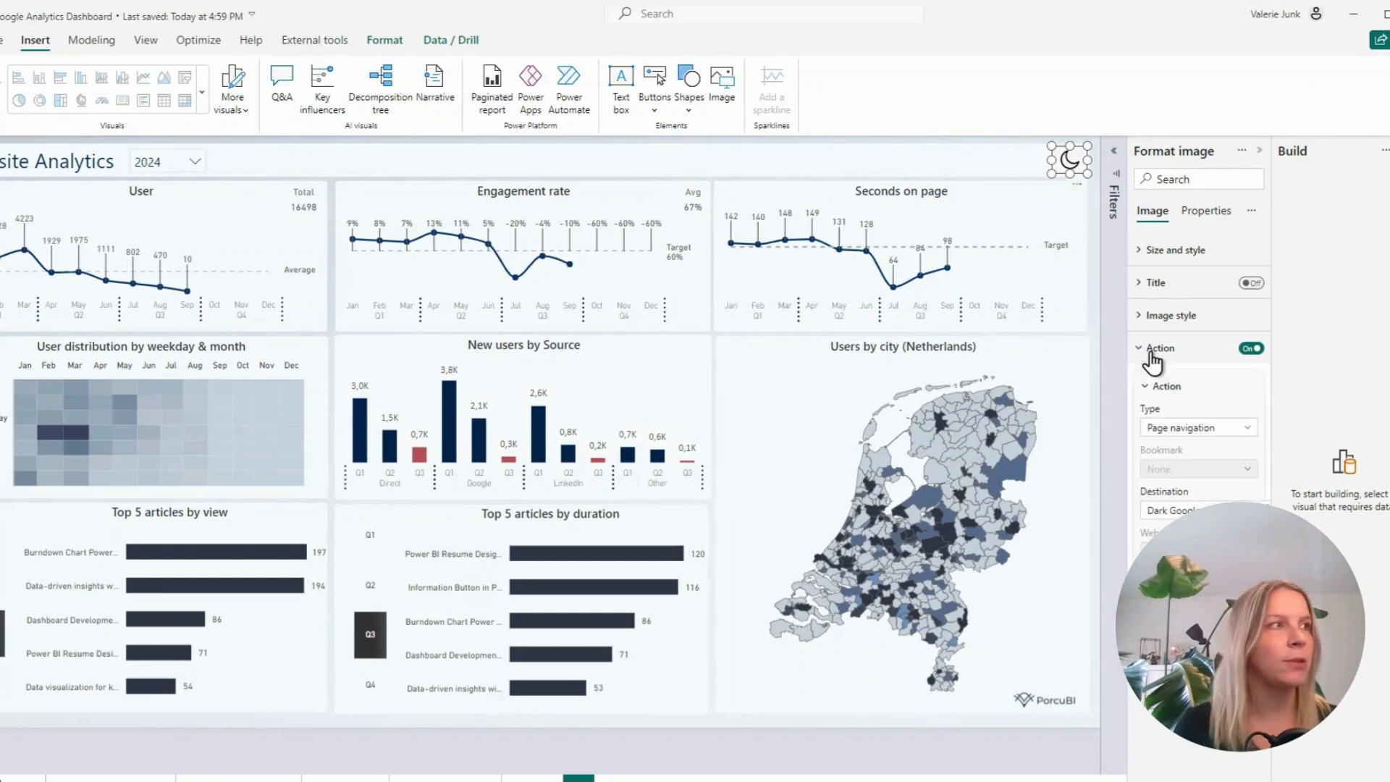
pyautogui.click(1195, 427)
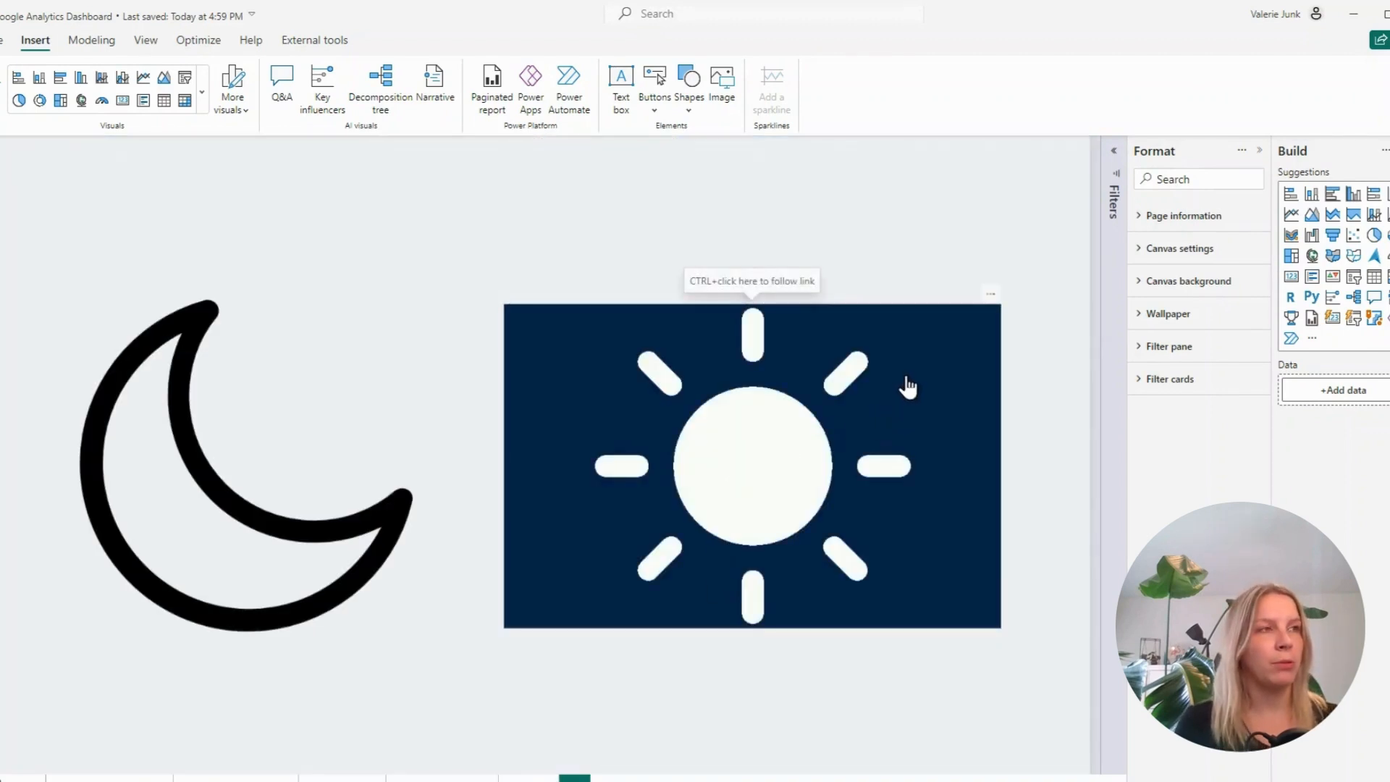
# Step: On the dark page, verify the sun icon's action is Page navigation to the light page
pyautogui.click(751, 466)
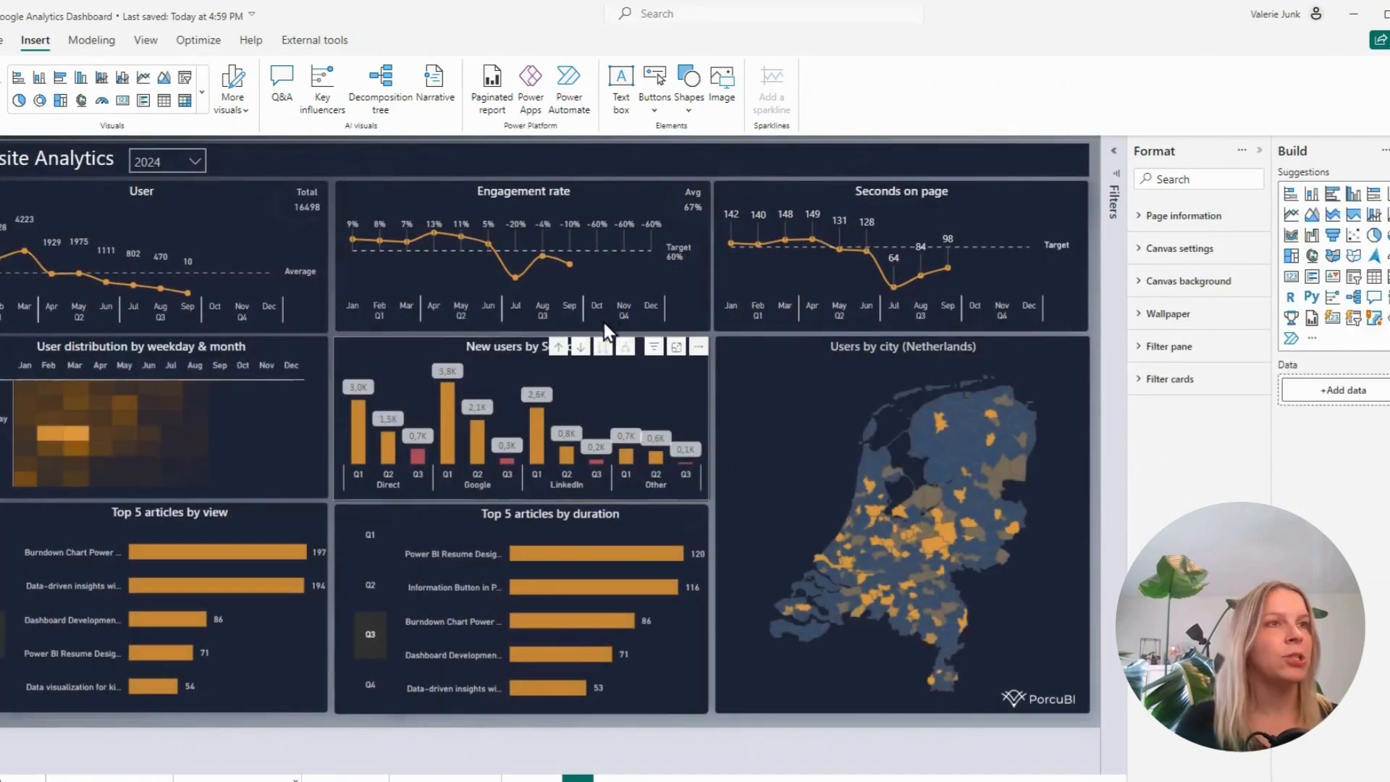
pyautogui.click(721, 84)
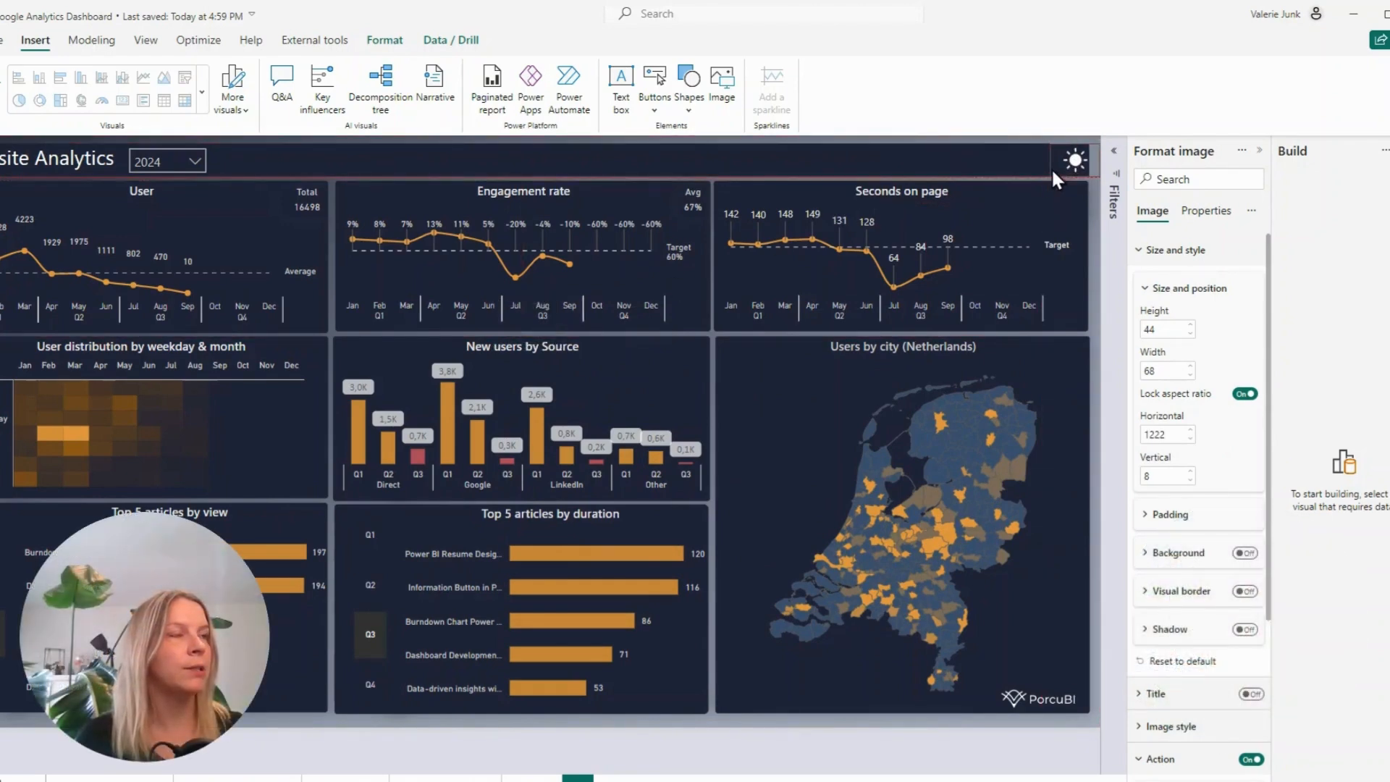
pyautogui.moveTo(1070, 169)
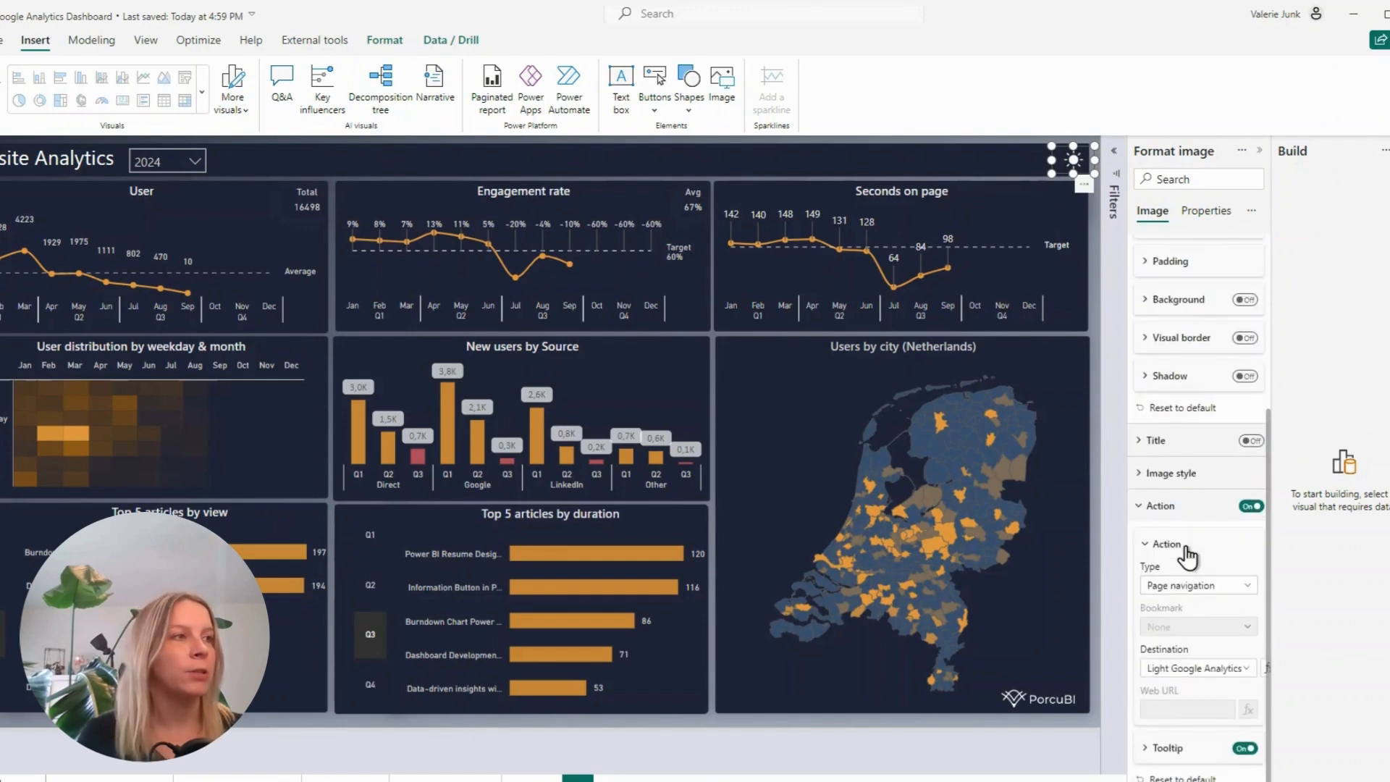
pyautogui.moveTo(1196, 600)
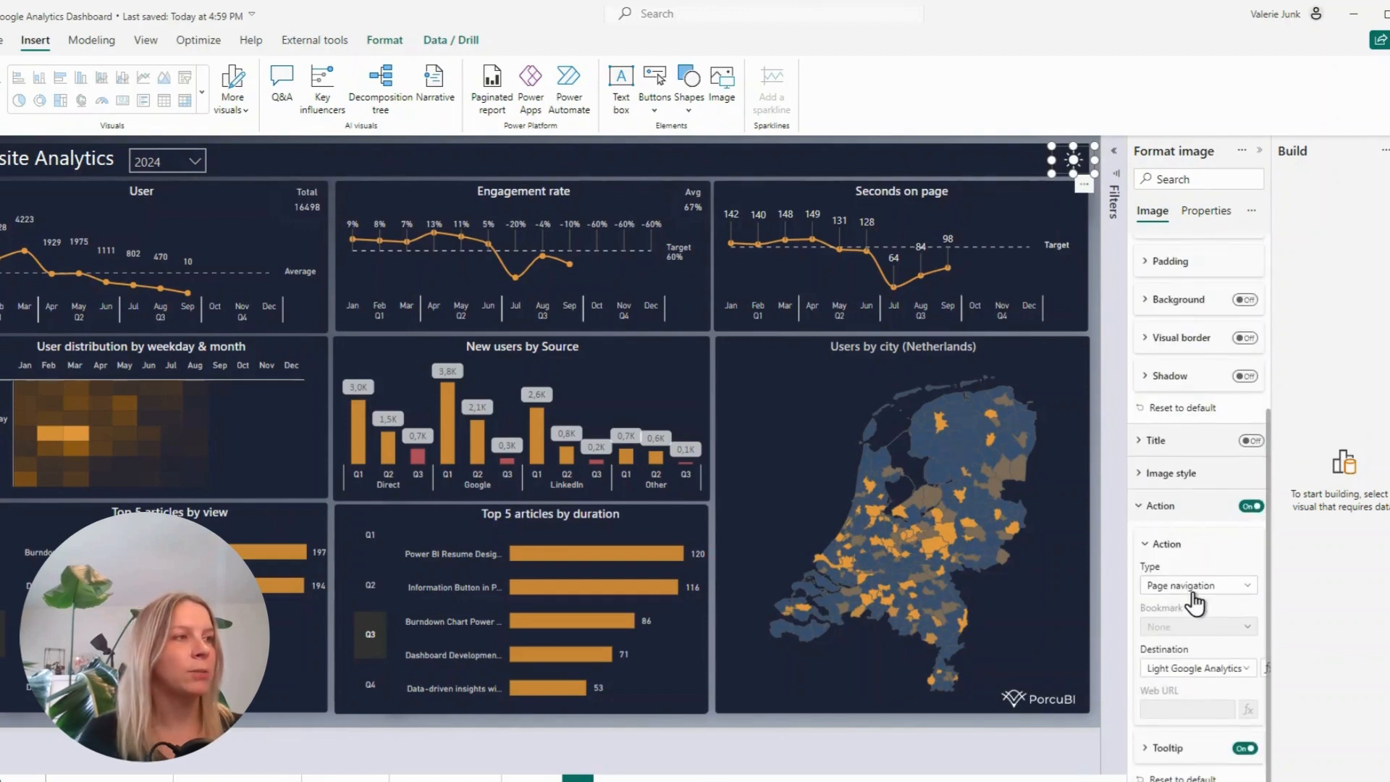
pyautogui.click(1196, 668)
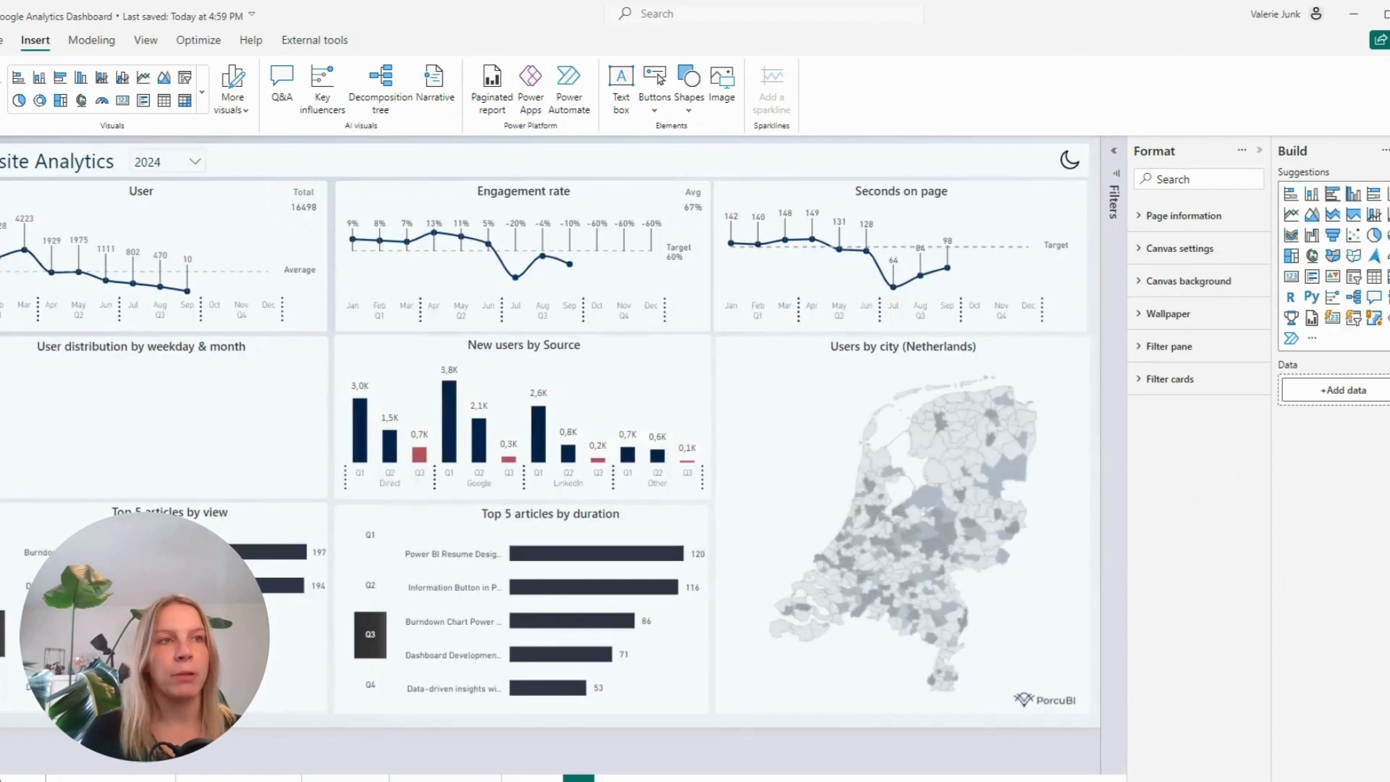
# Step: Toggle between dark and light pages via the icons, ending on the moon-and-sun images page
pyautogui.click(1068, 162)
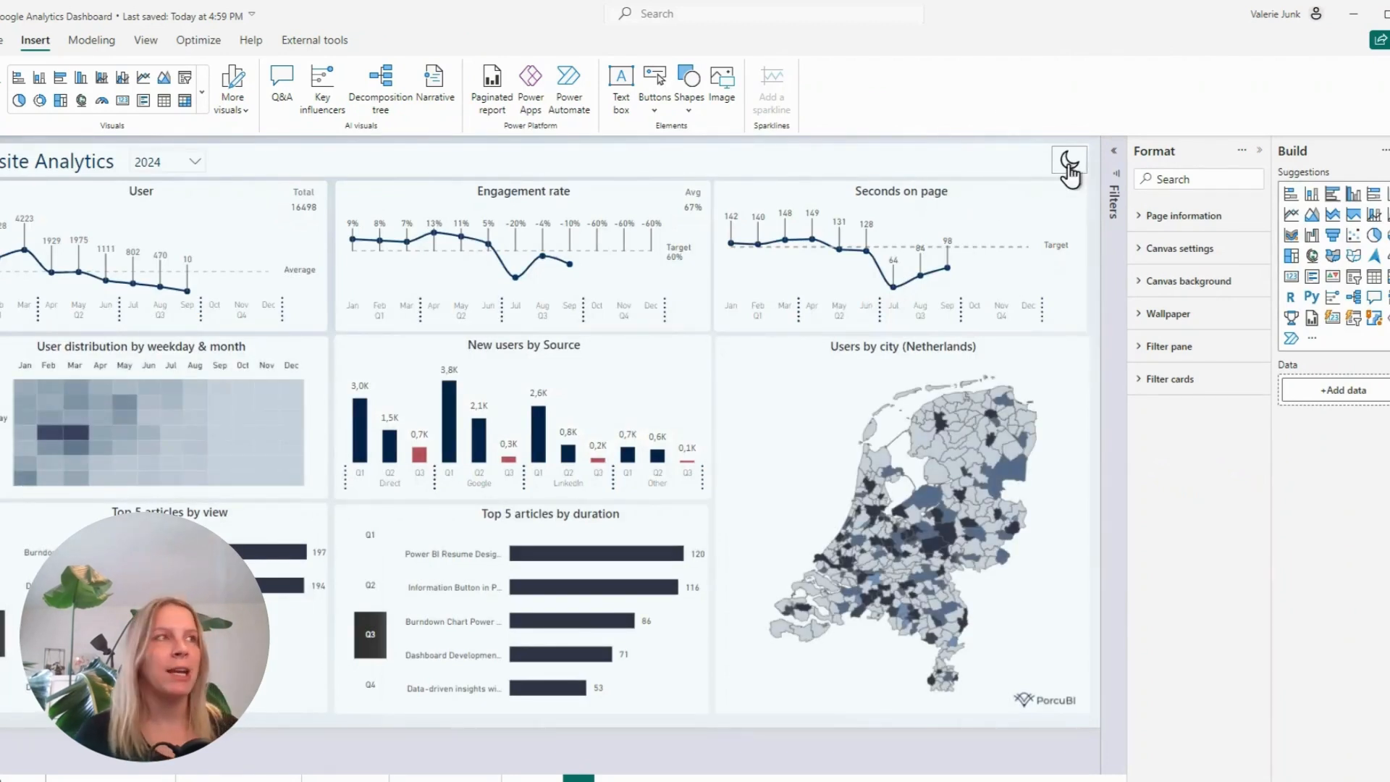
pyautogui.click(1068, 163)
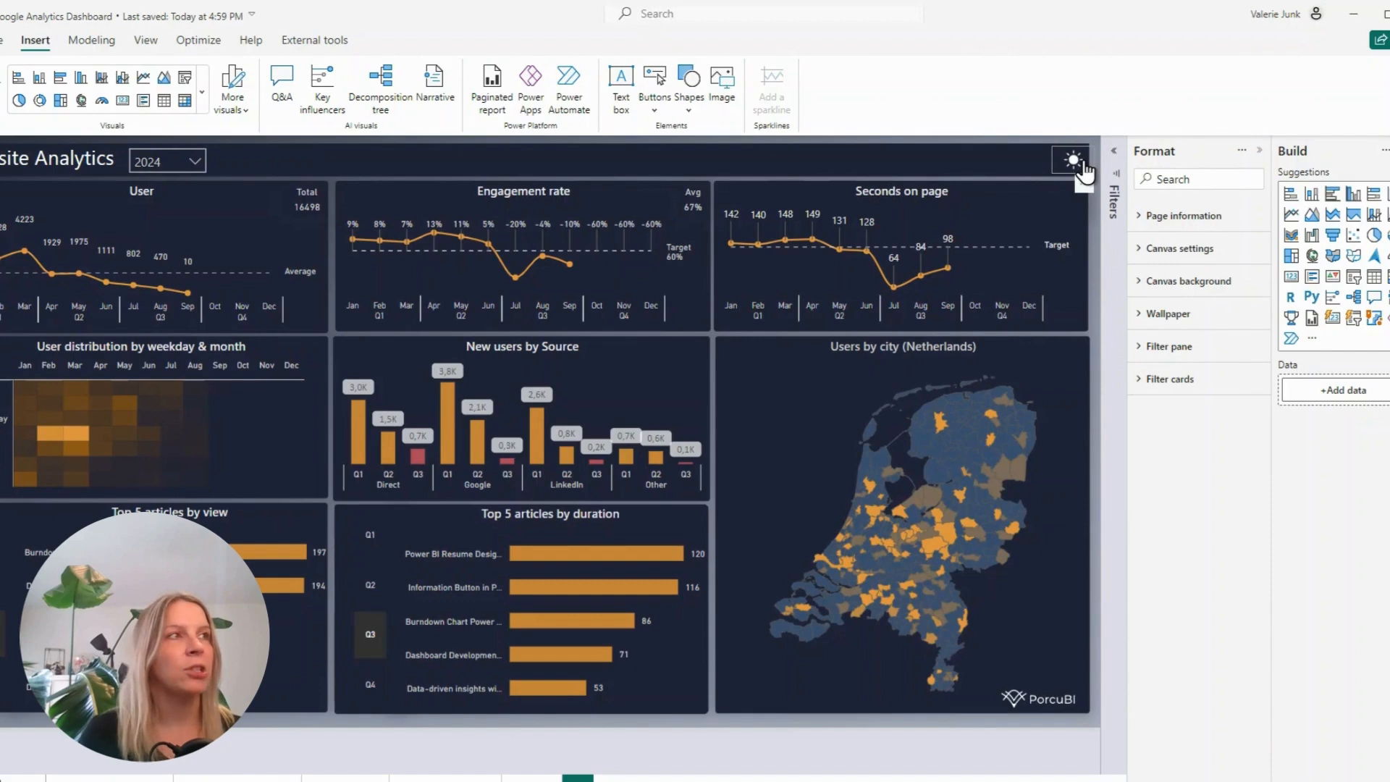
pyautogui.click(1070, 161)
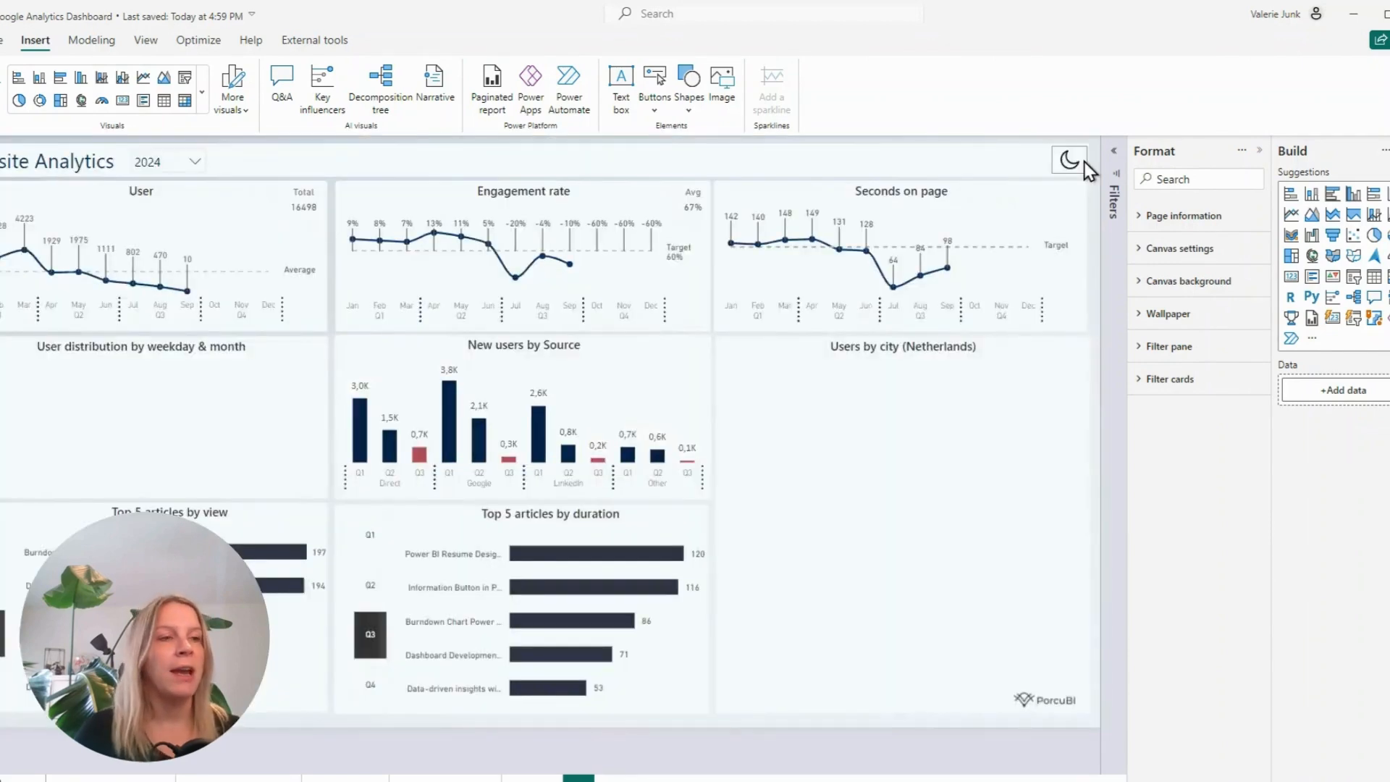
pyautogui.click(1069, 159)
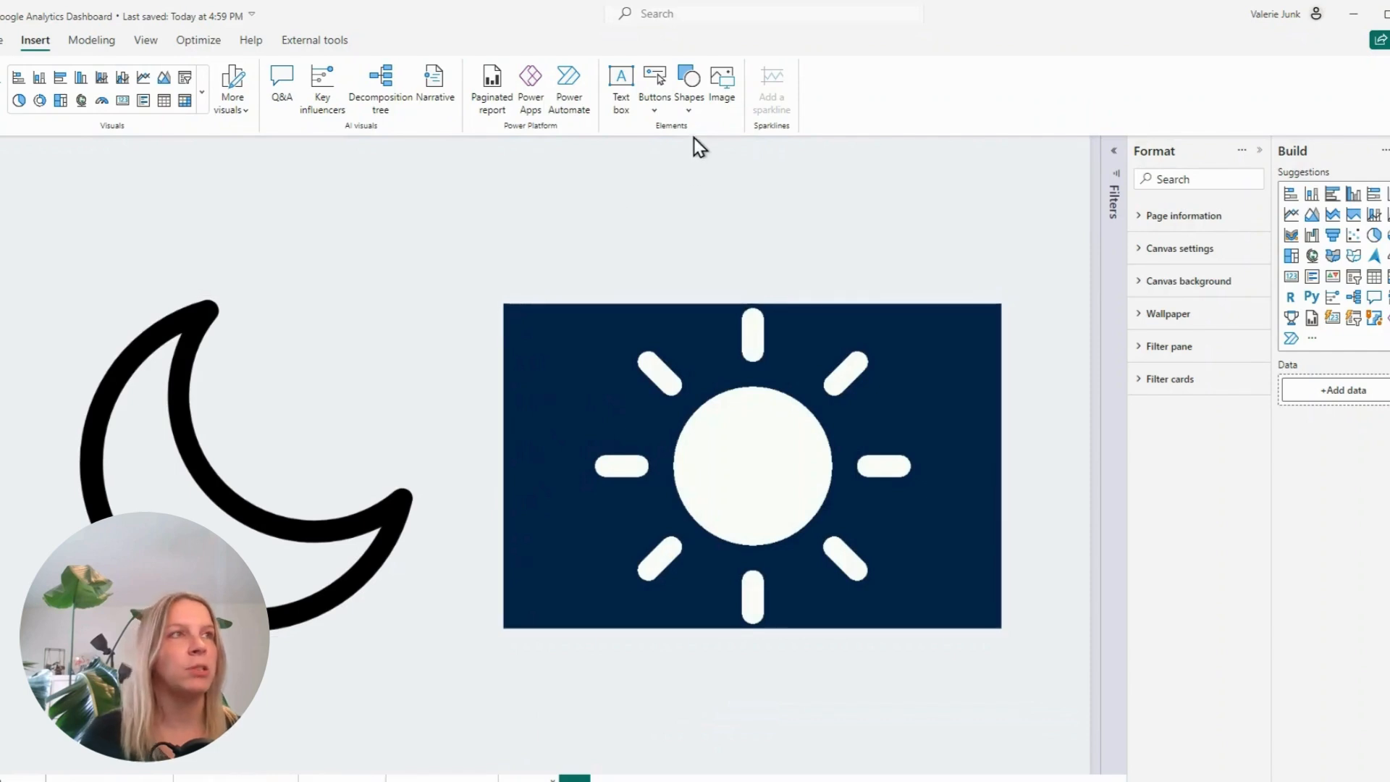
# Step: Insert a rectangle shape and set its action type to Back
pyautogui.click(688, 84)
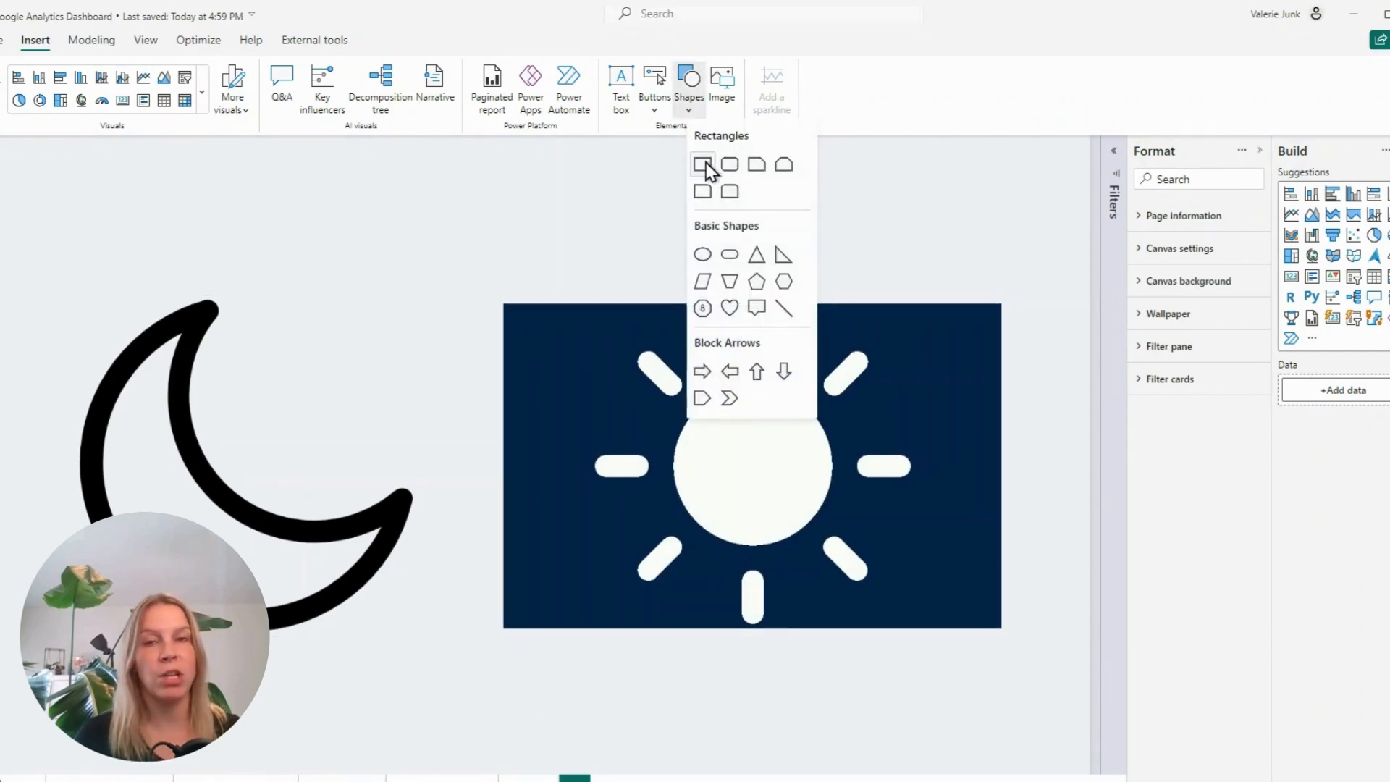
pyautogui.click(702, 165)
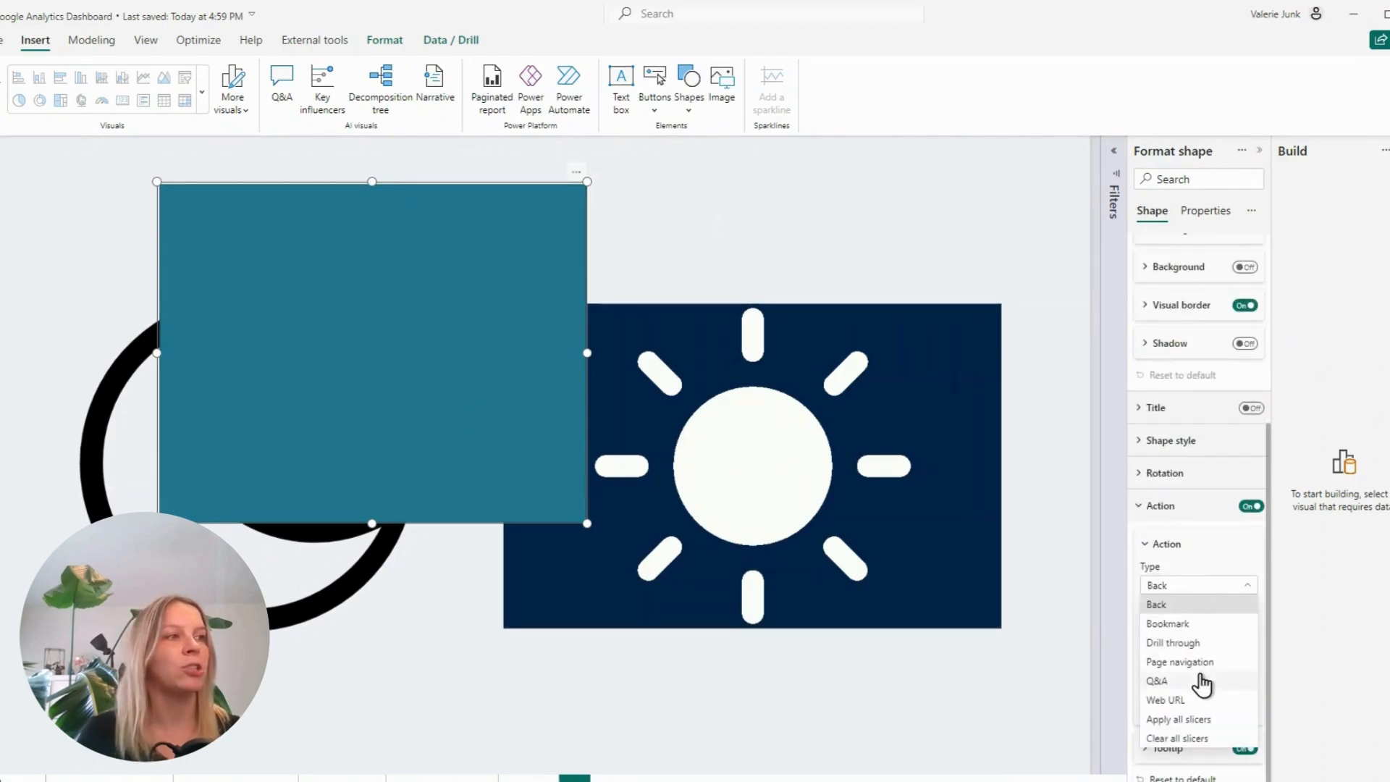
pyautogui.click(1156, 603)
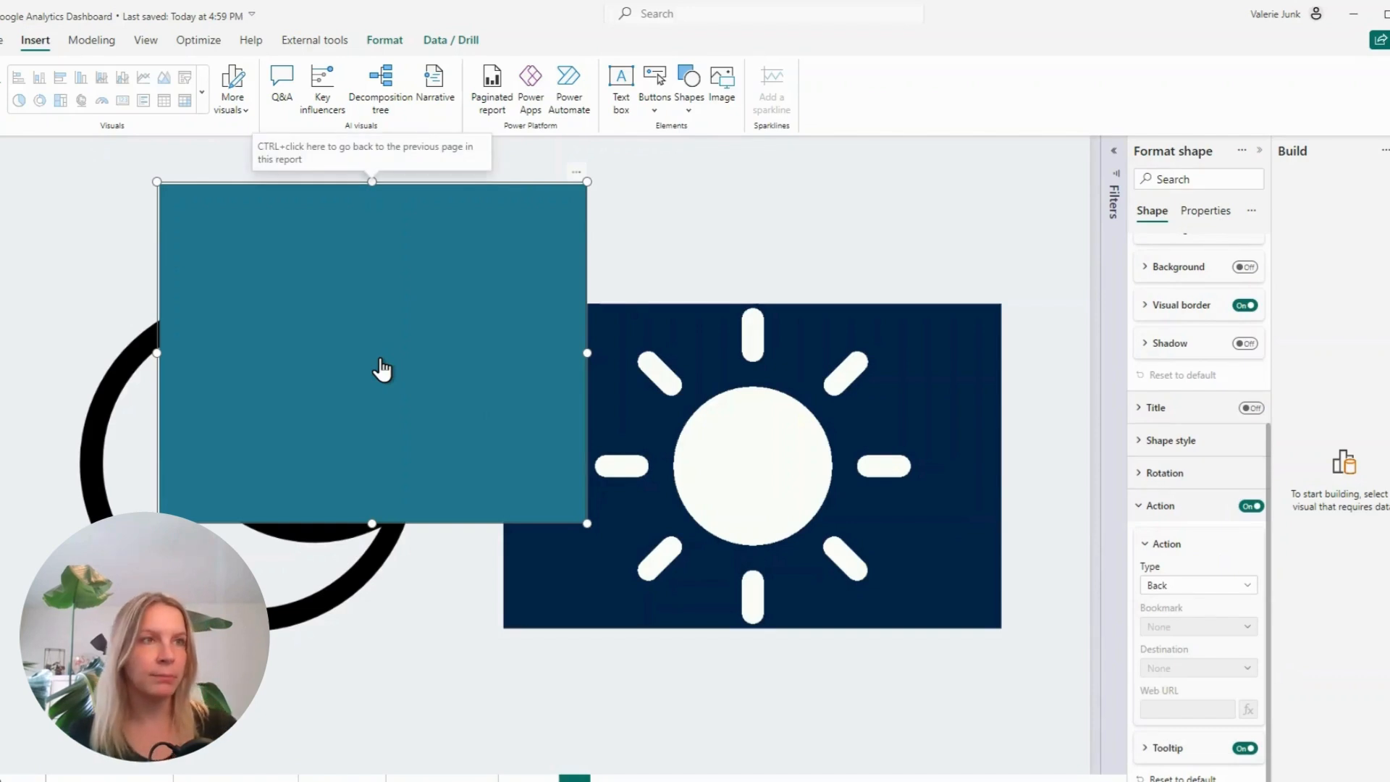